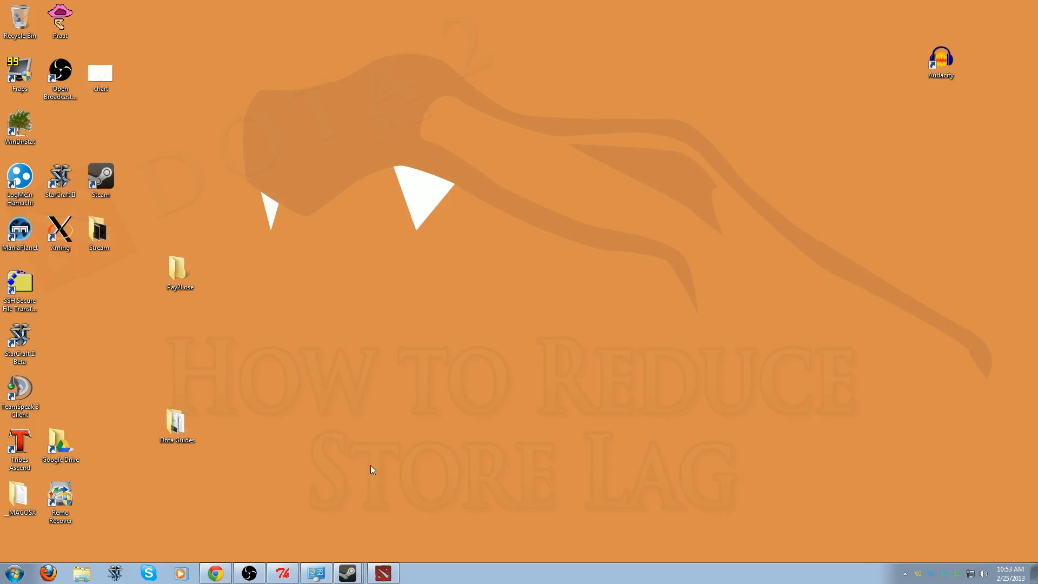
- Browse the Dota 2 store's top sellers and bundles, then the item guide
left_click(381, 572)
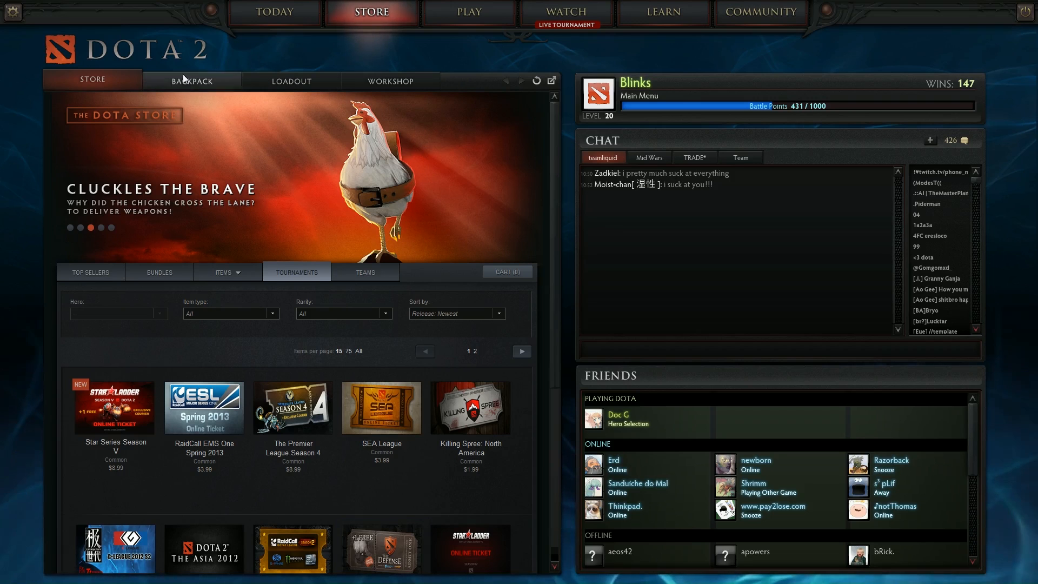
left_click(90, 272)
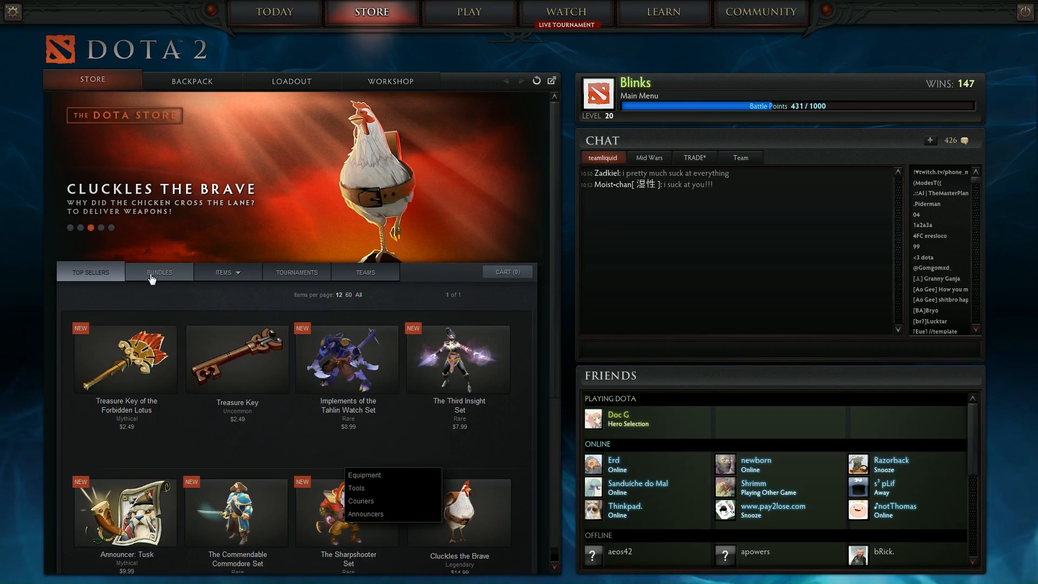
left_click(159, 272)
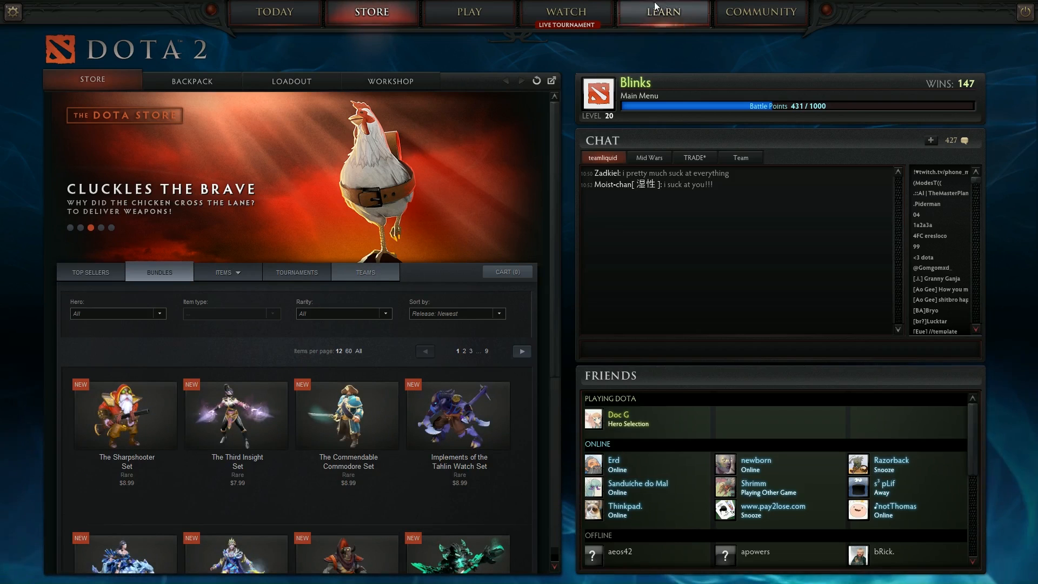
left_click(662, 12)
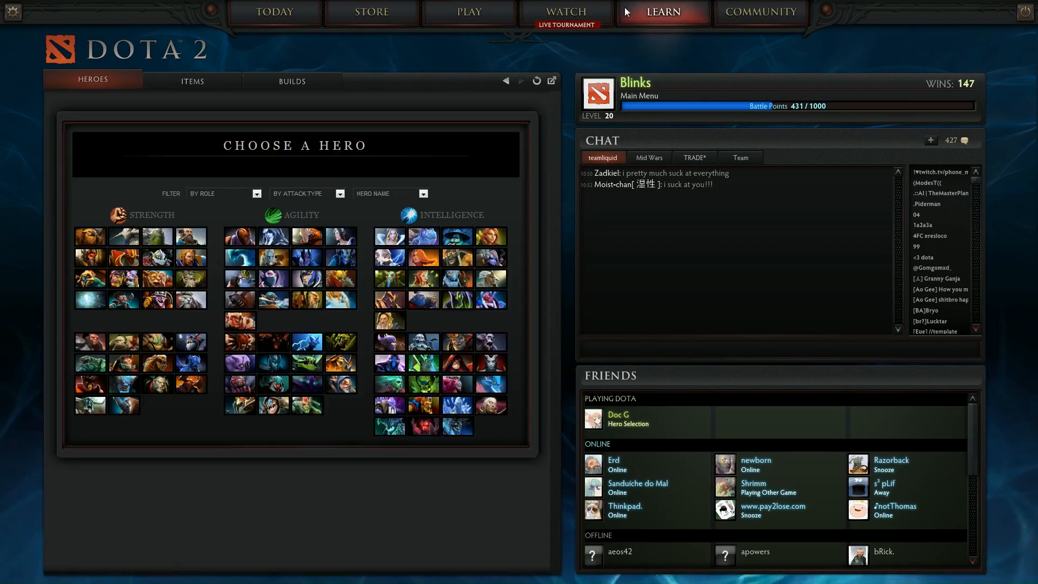
left_click(192, 80)
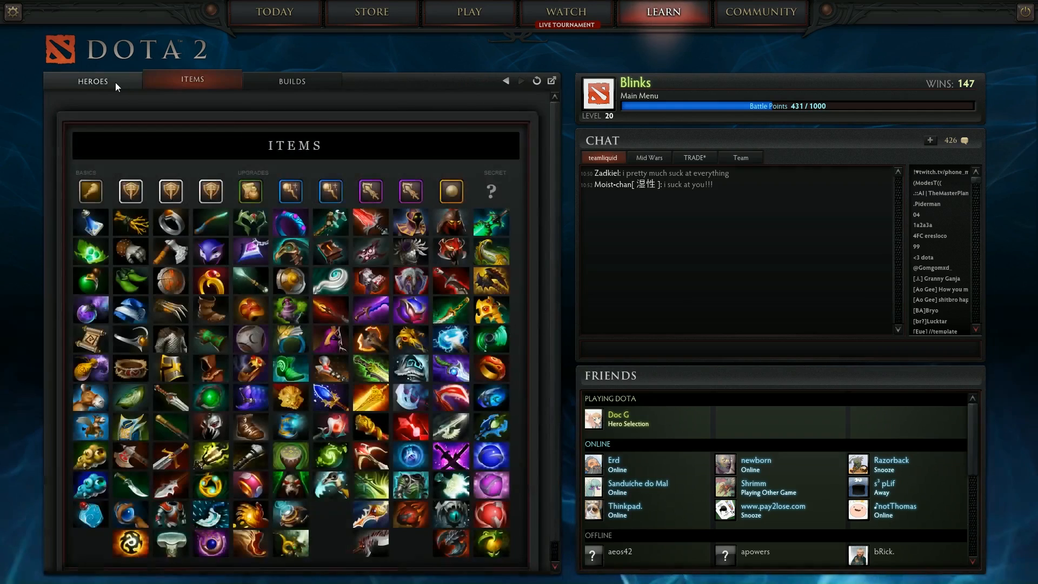
left_click(371, 12)
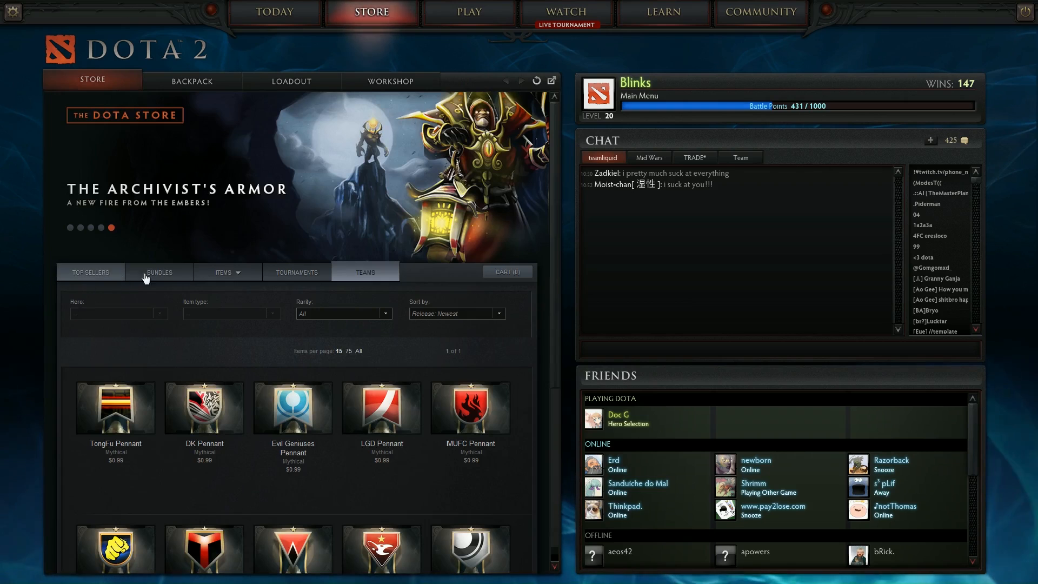
mouse_move(380, 200)
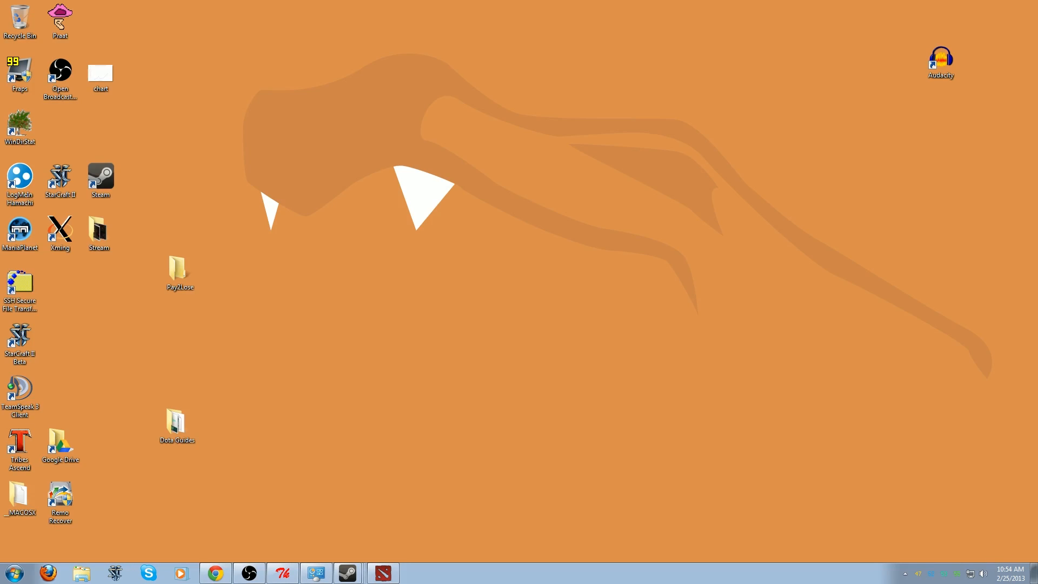
- Uncheck 'Automatically detect settings' in Internet Options LAN settings and confirm
left_click(13, 573)
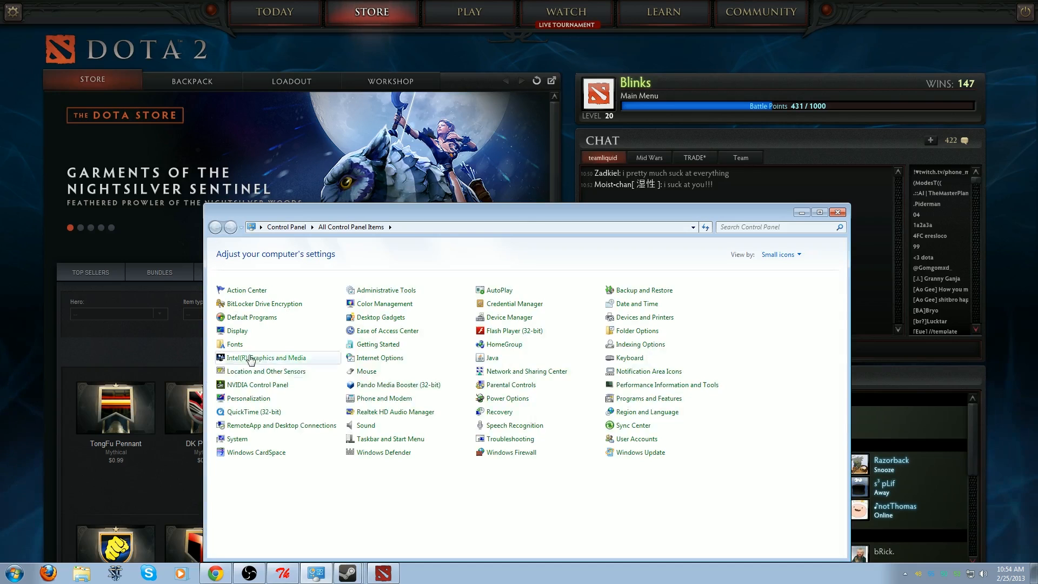
left_click(381, 357)
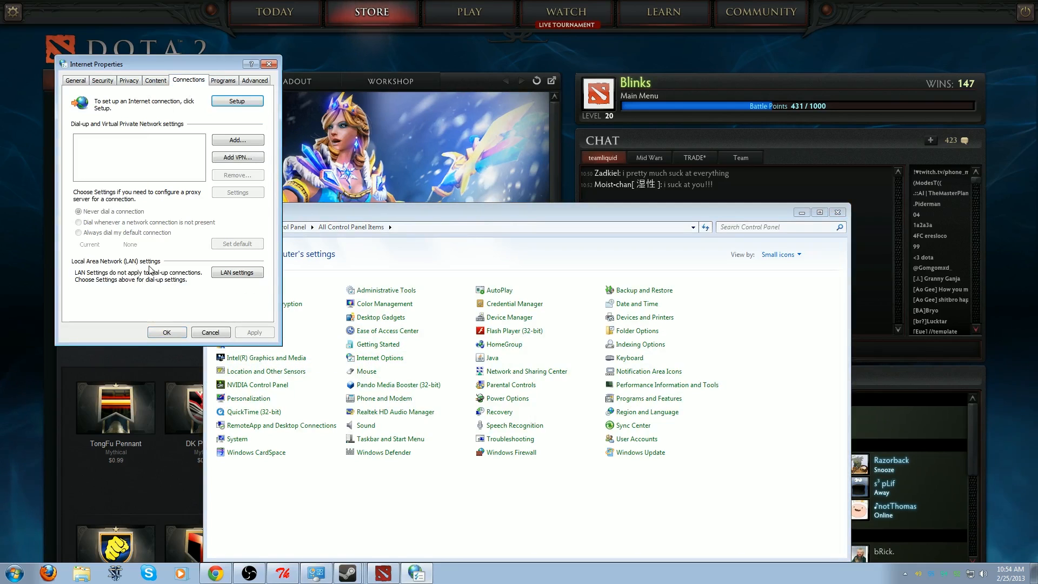
left_click(237, 272)
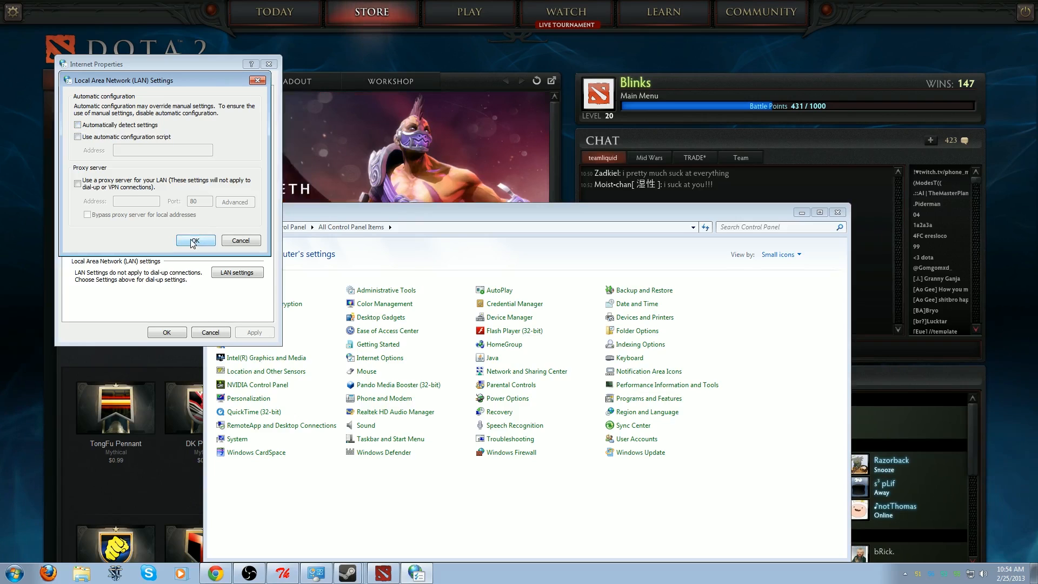
left_click(196, 240)
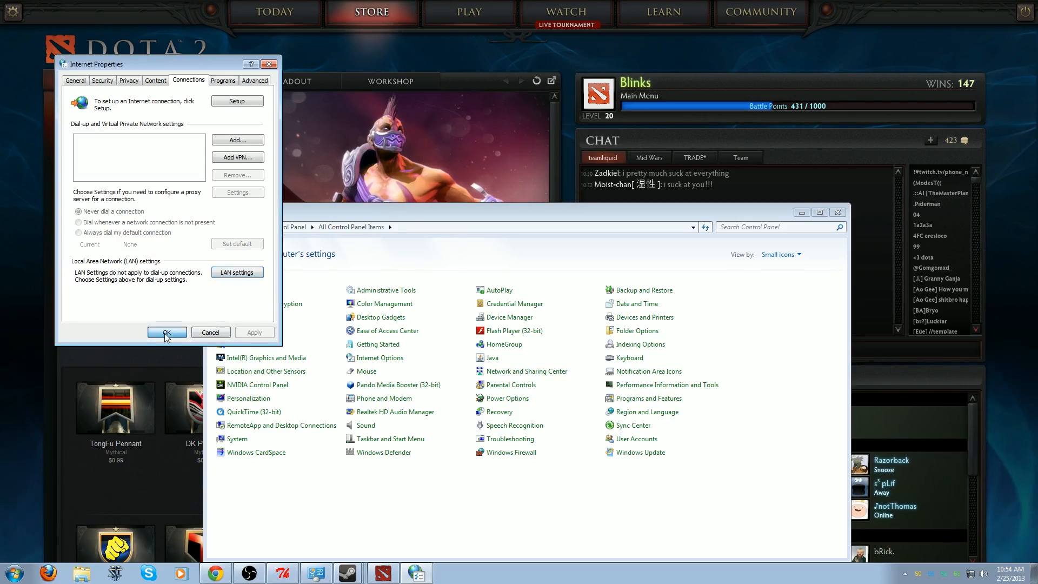
- Close Internet Properties, check the Bundles and Tournaments store tabs, then minimize Dota 2
left_click(166, 332)
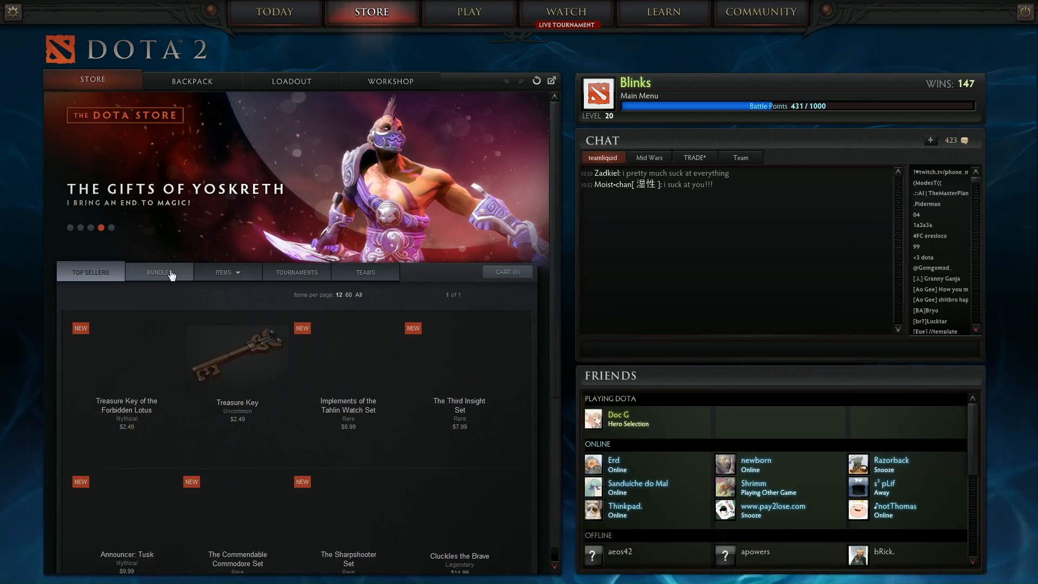
left_click(159, 272)
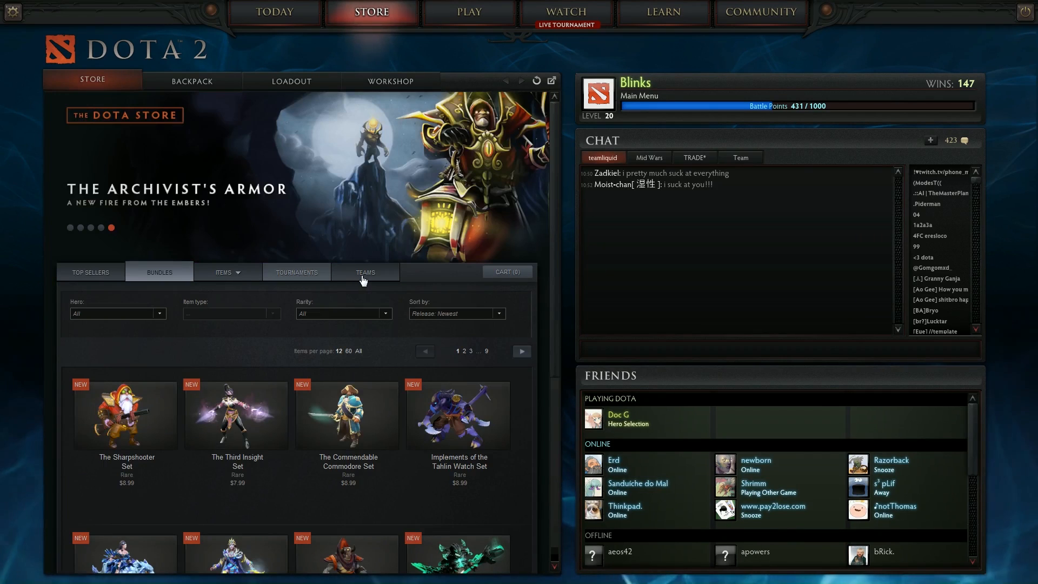
left_click(297, 271)
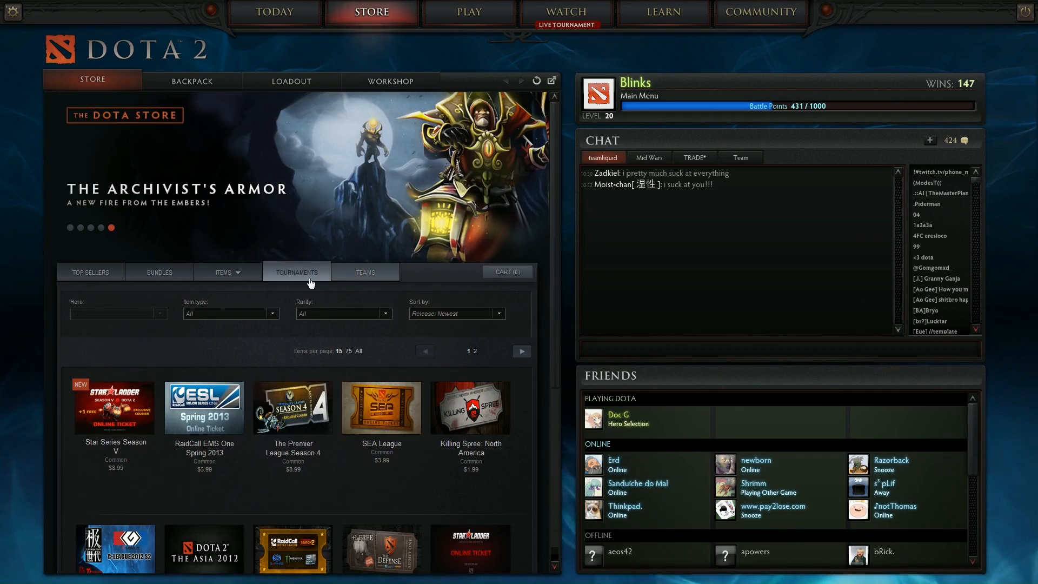
left_click(365, 271)
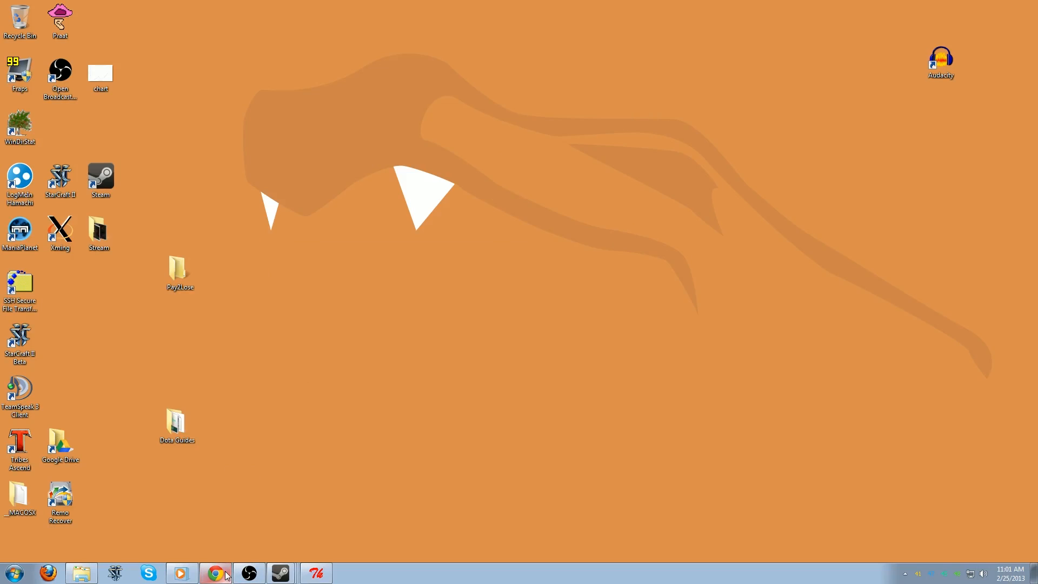
- Bring forward the Chrome window showing the namebench project home page
left_click(215, 573)
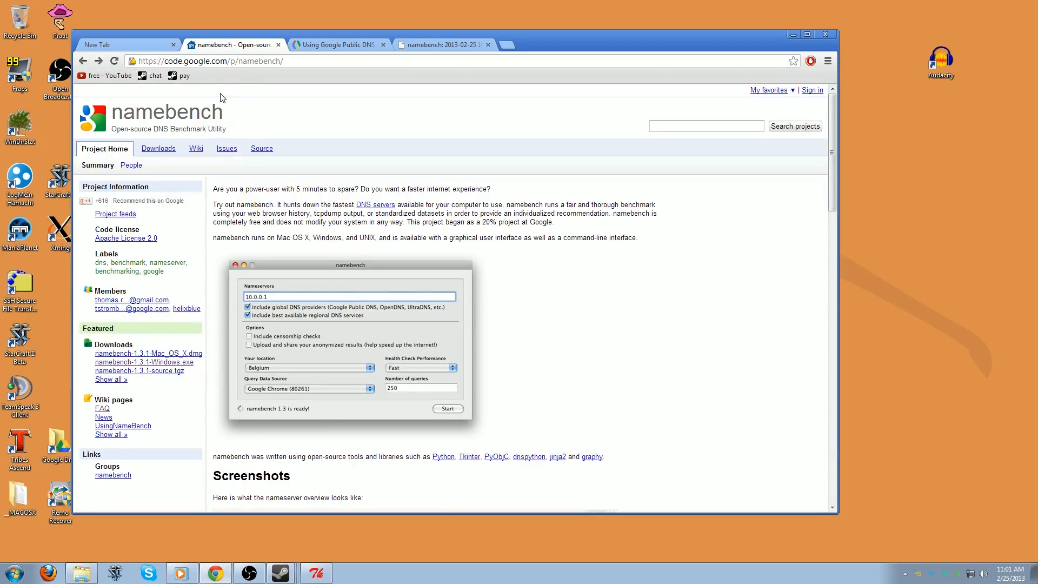
mouse_move(402, 117)
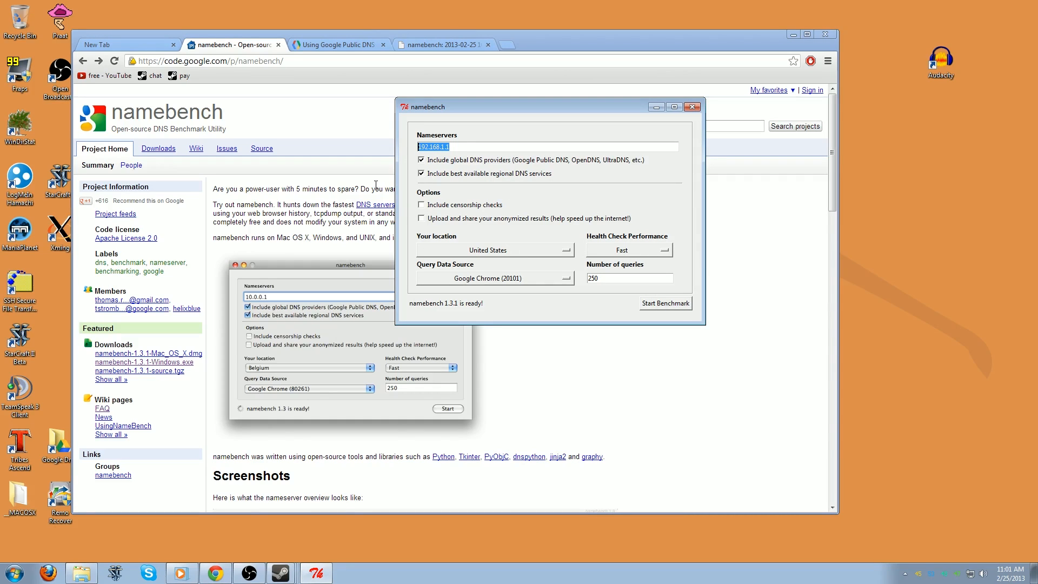
mouse_move(466, 157)
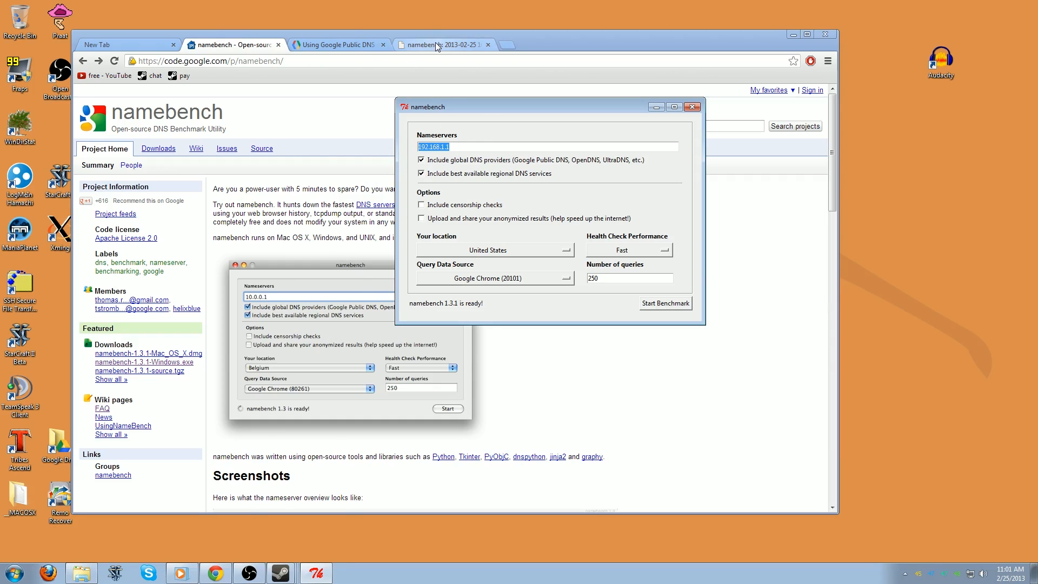
- Switch to the 'namebench: 2013-02-25' results tab showing Comcast DNSSEC US 4.1% faster
left_click(665, 303)
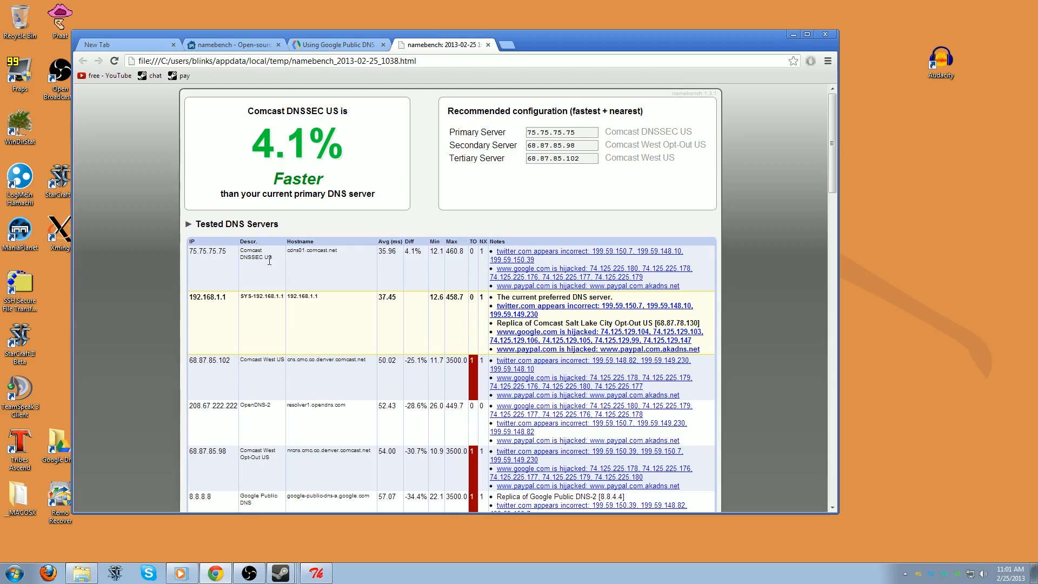
mouse_move(278, 274)
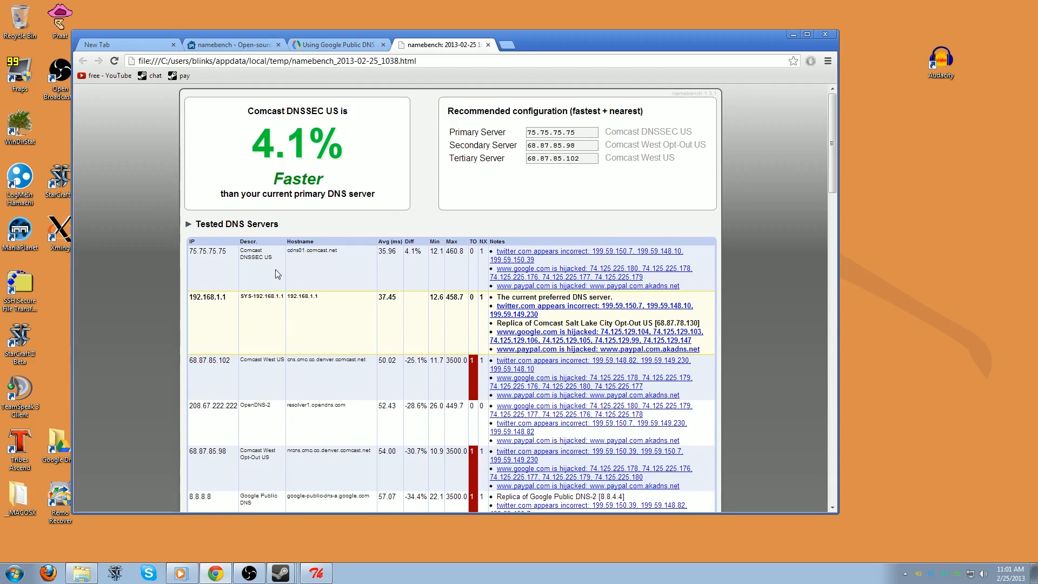
mouse_move(283, 174)
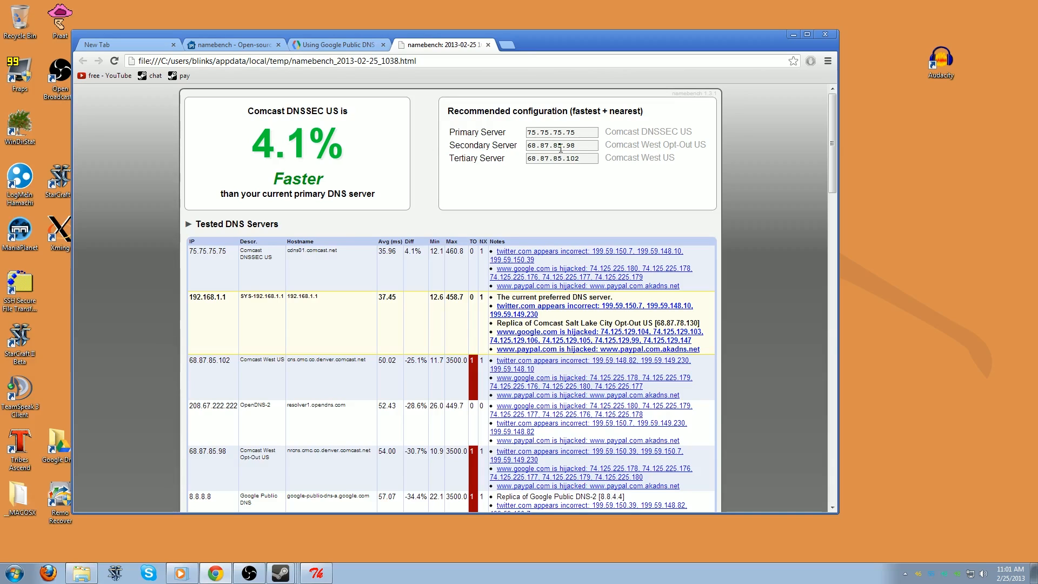
mouse_move(286, 316)
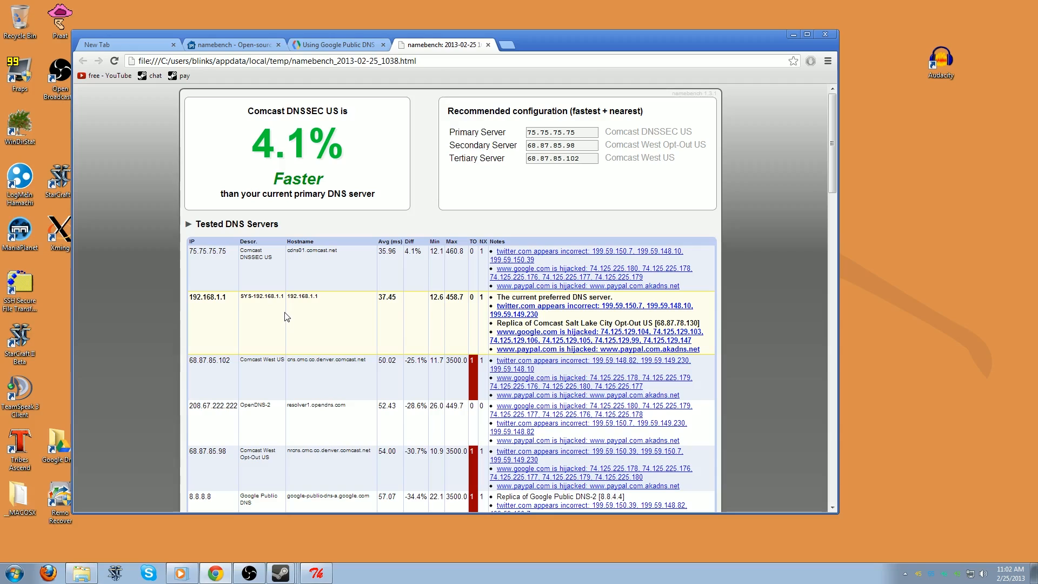
mouse_move(276, 295)
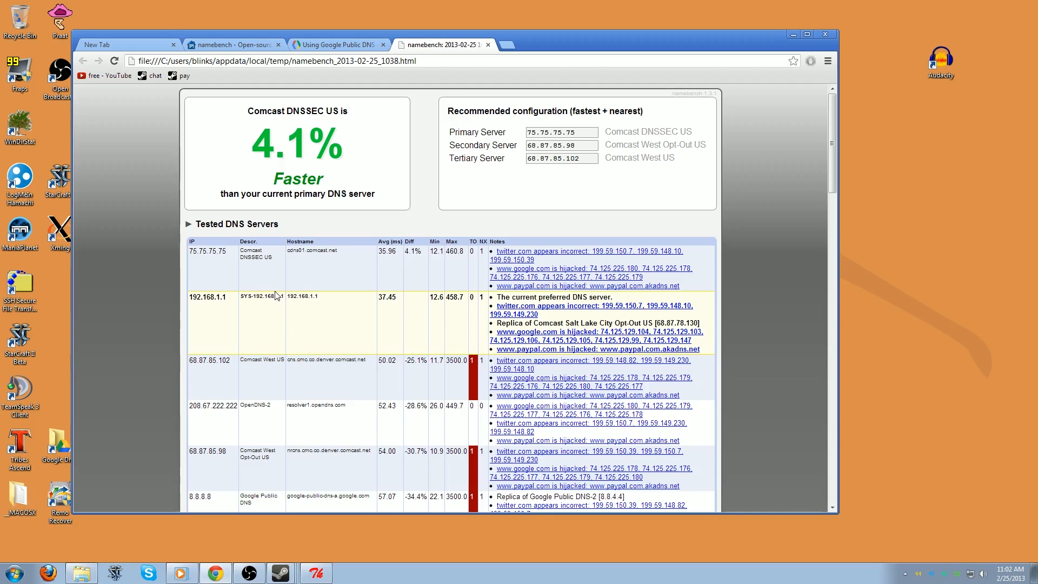
mouse_move(345, 418)
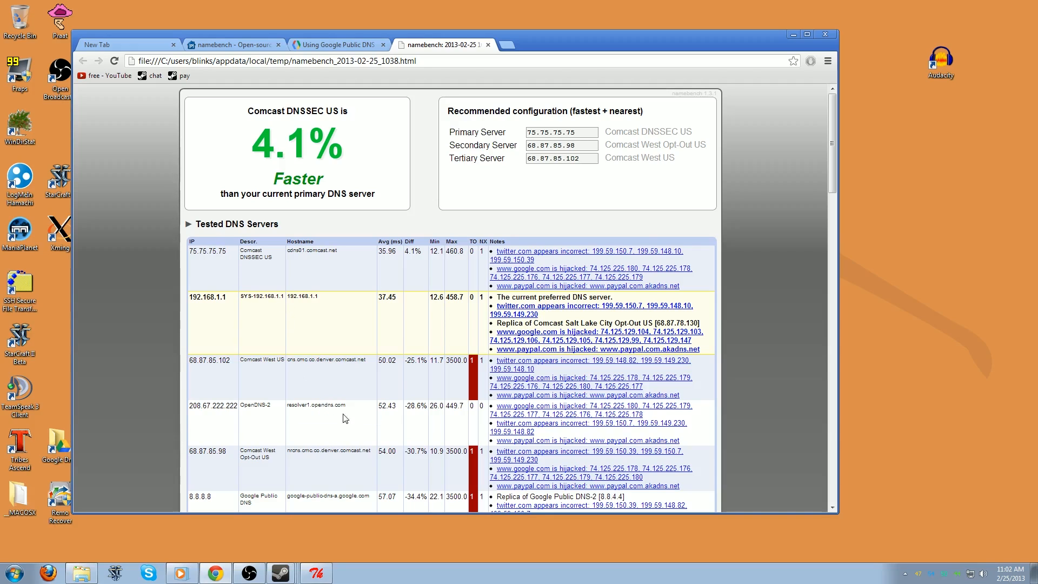
mouse_move(253, 402)
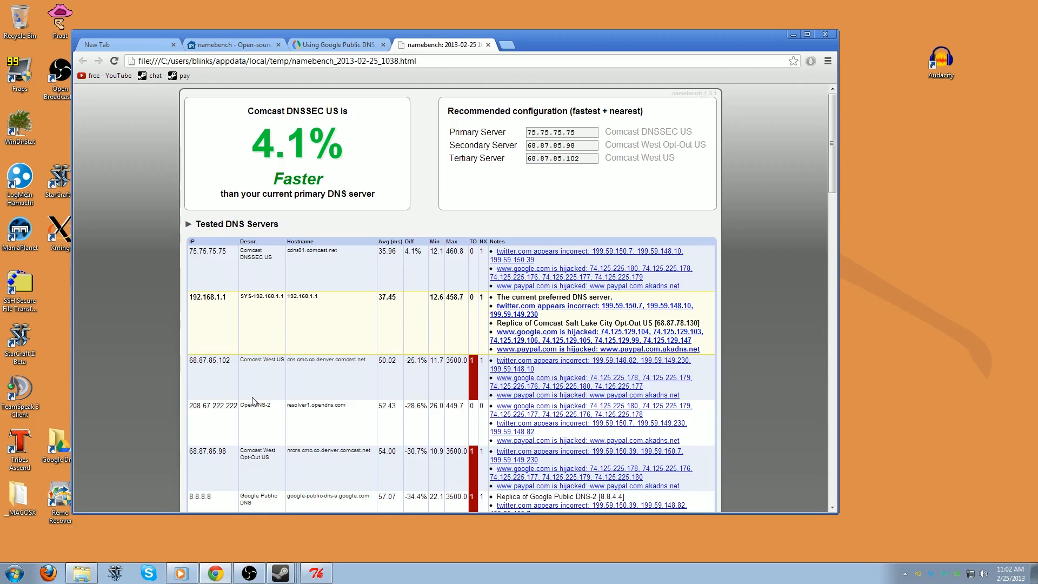
mouse_move(250, 394)
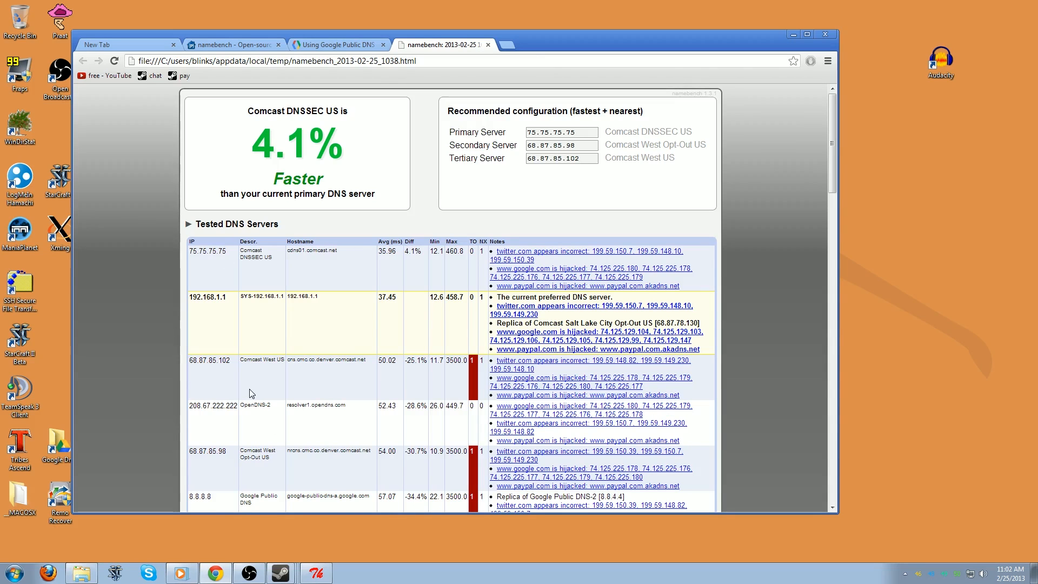